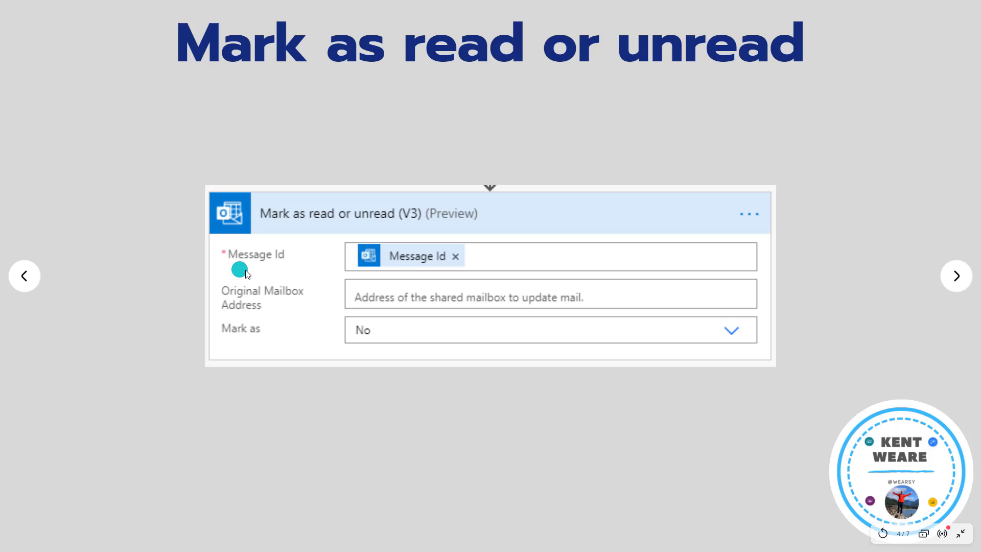
mouse_move(323, 271)
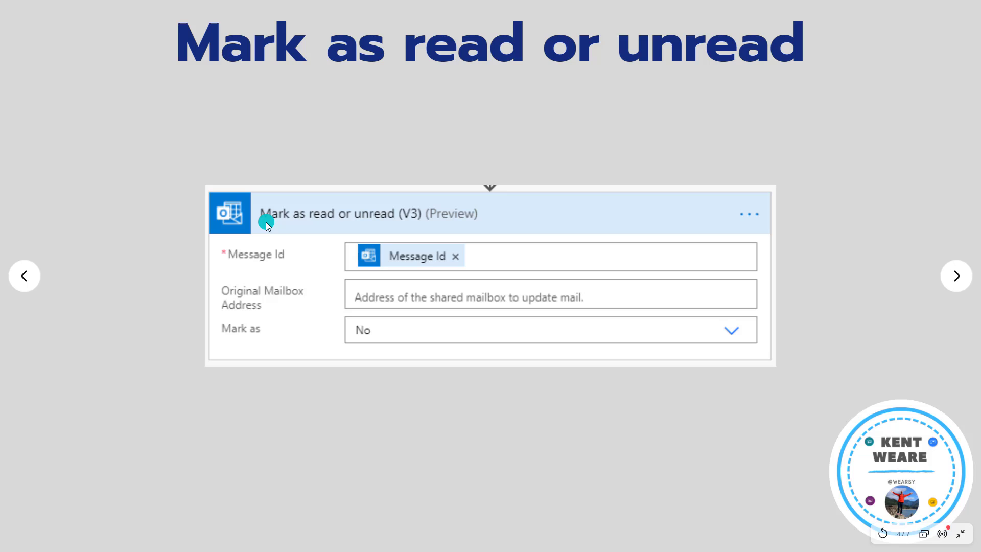
mouse_move(234, 335)
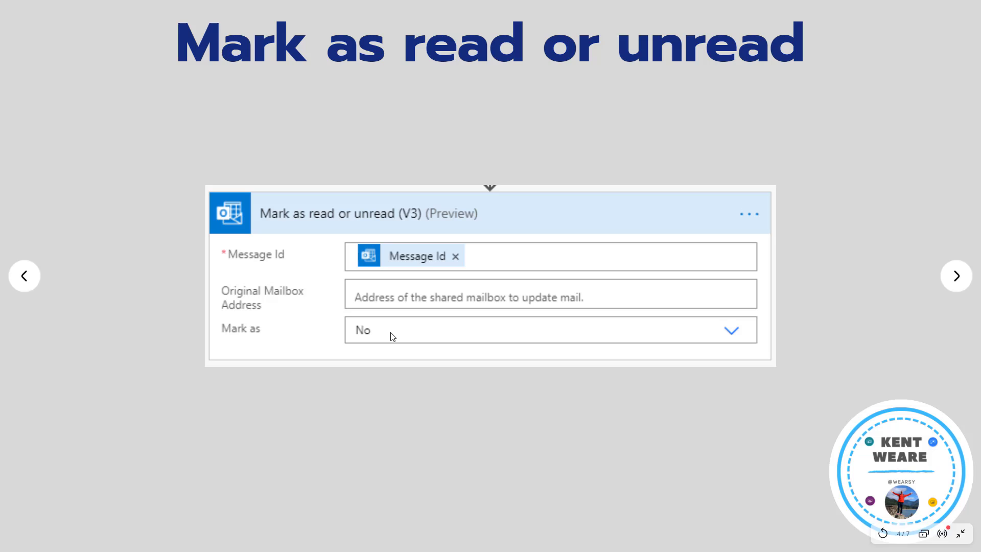
- Advance past the Mark as read or unread slide and bring up the Power Automate flow editor
click(368, 330)
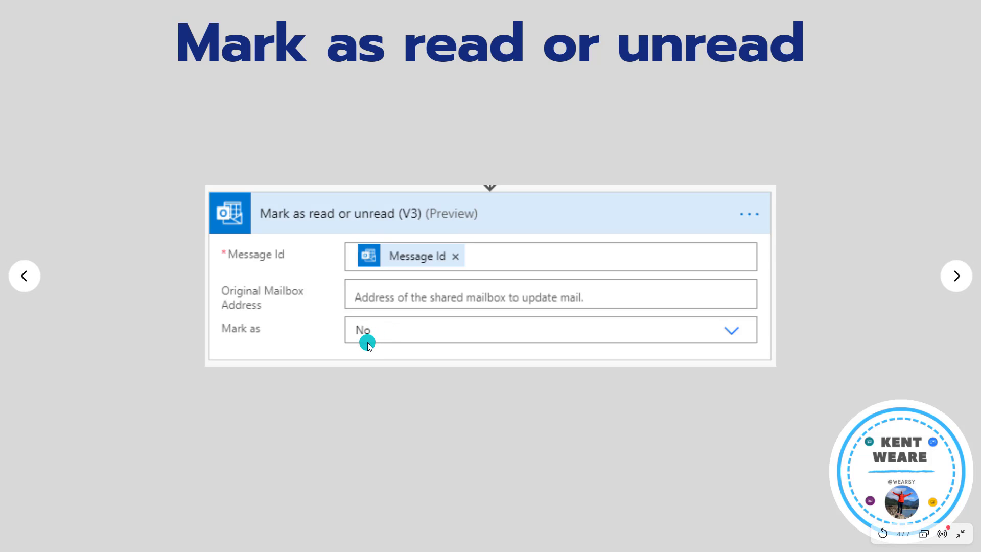
click(955, 276)
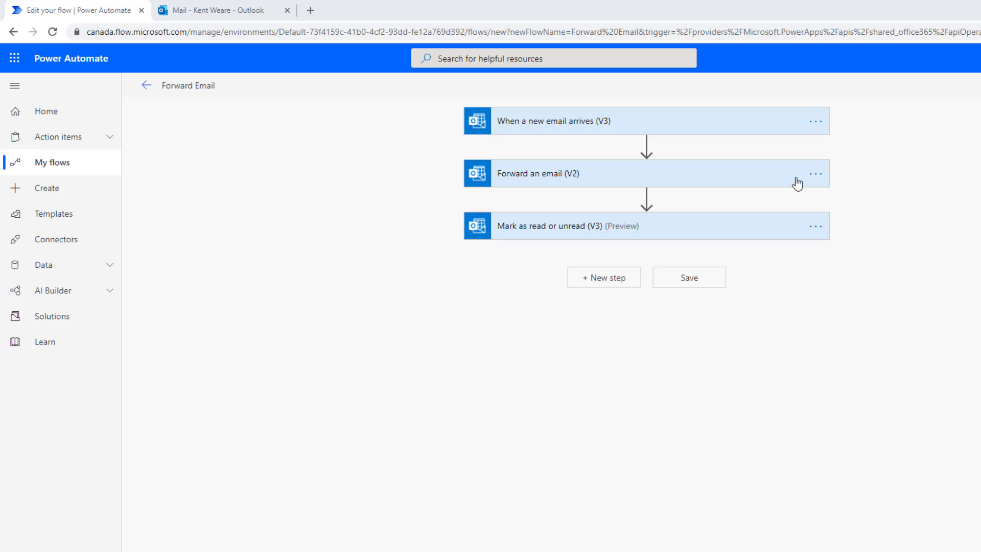
mouse_move(702, 128)
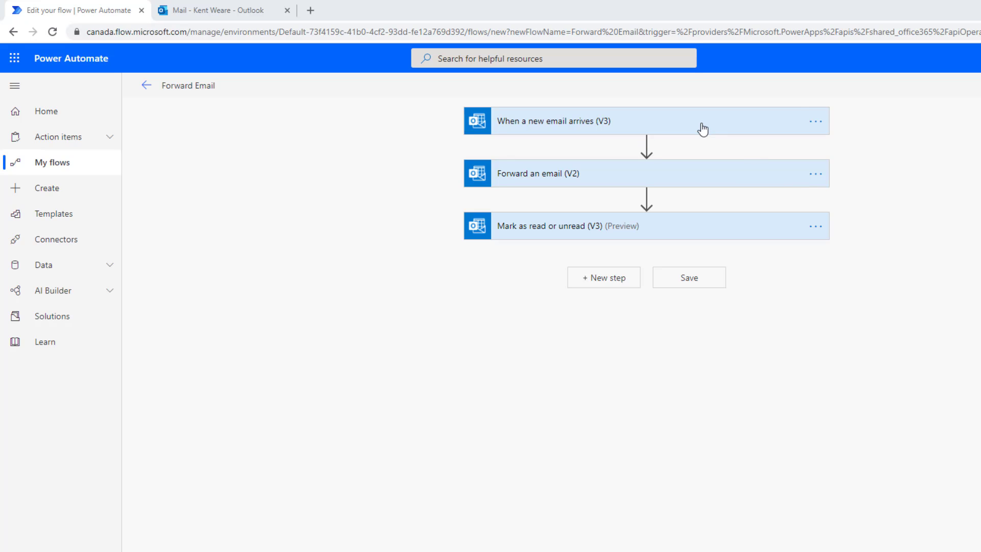
- Review the new-email trigger, then expand the Forward an email and Mark as read or unread cards
click(550, 120)
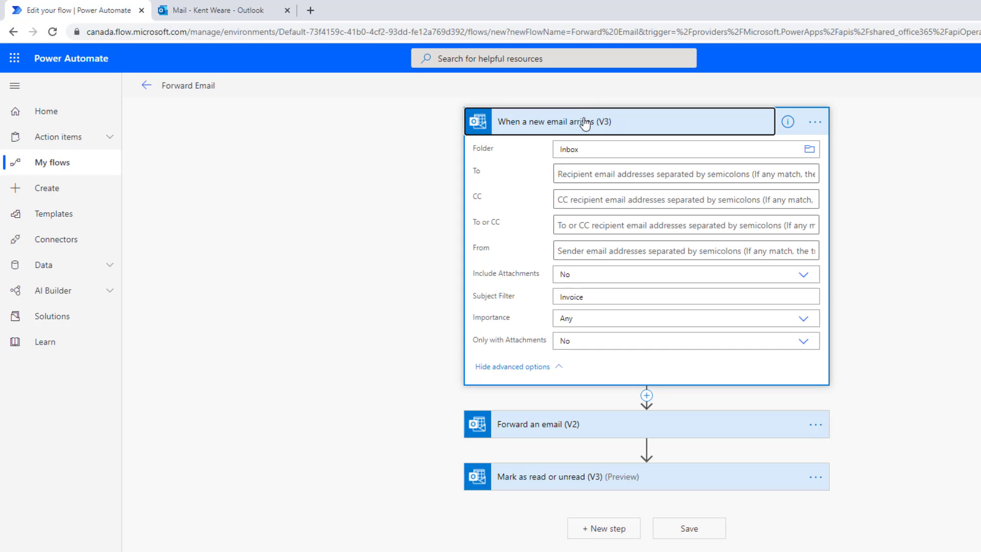
click(555, 120)
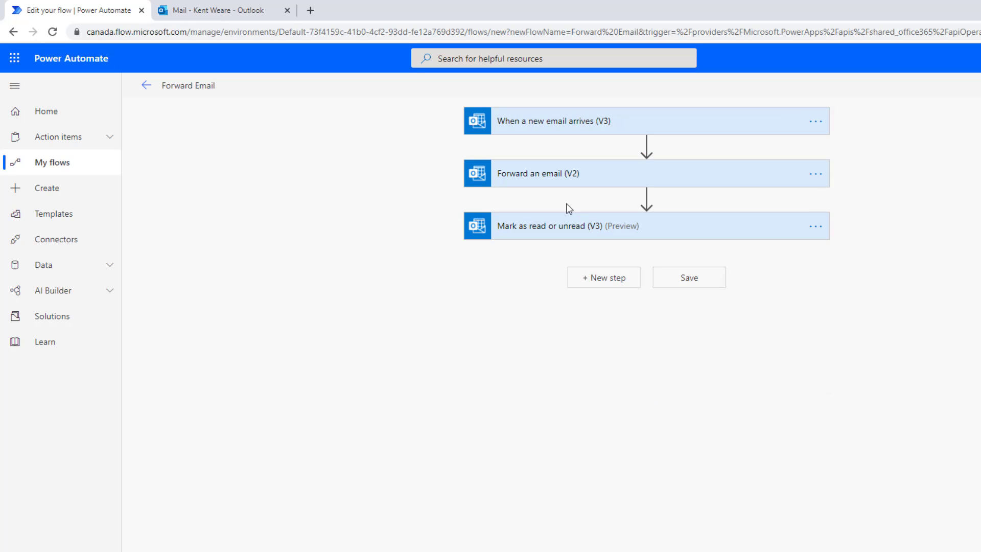
click(644, 173)
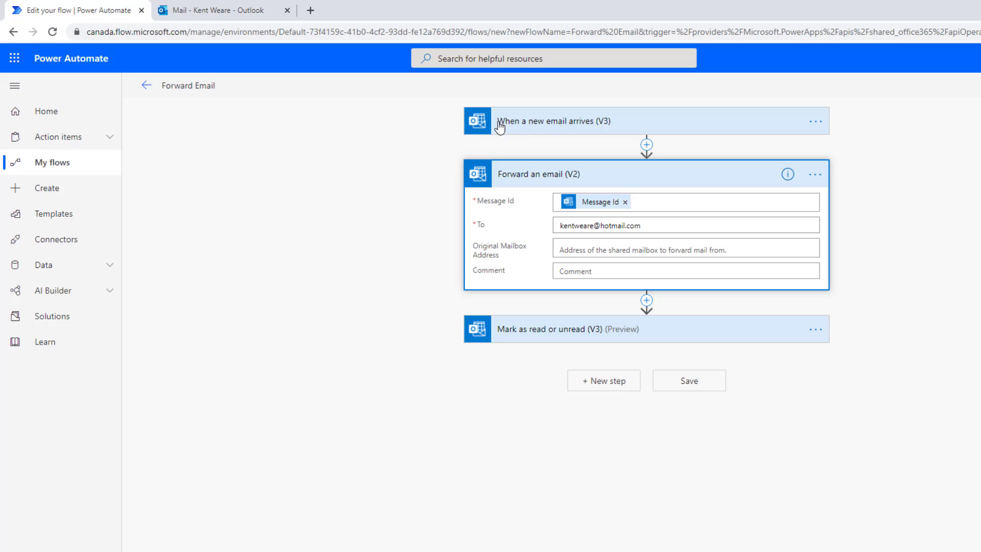
mouse_move(535, 332)
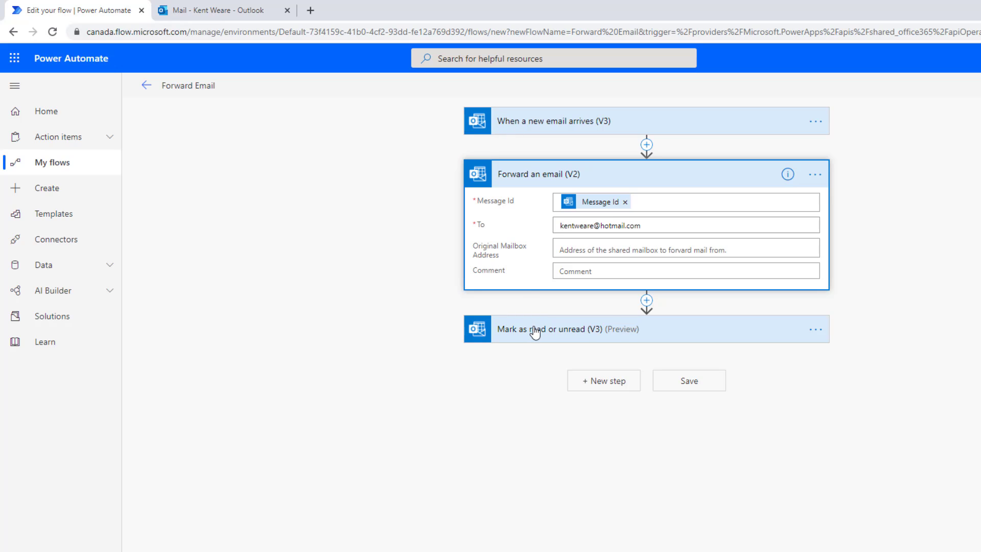
click(550, 329)
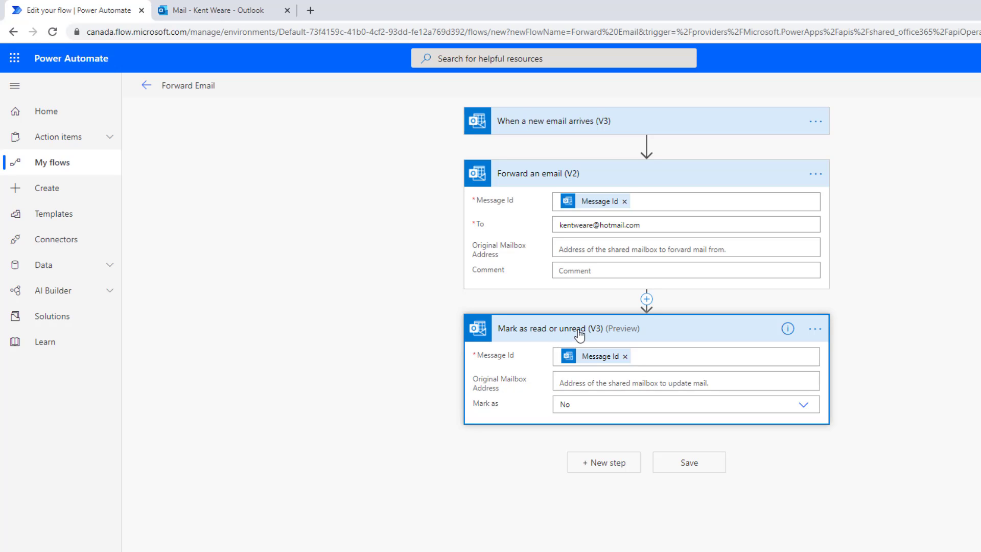
mouse_move(519, 123)
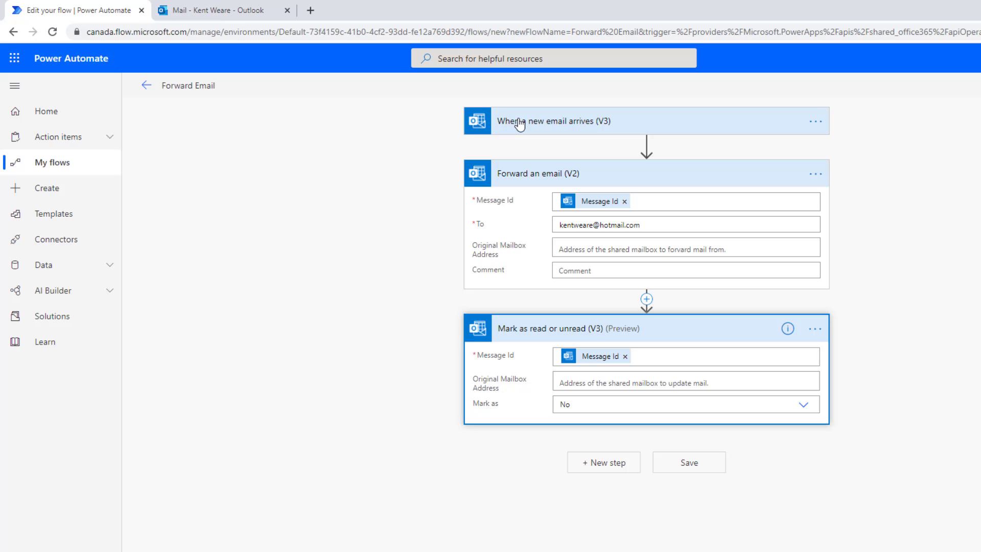
mouse_move(531, 129)
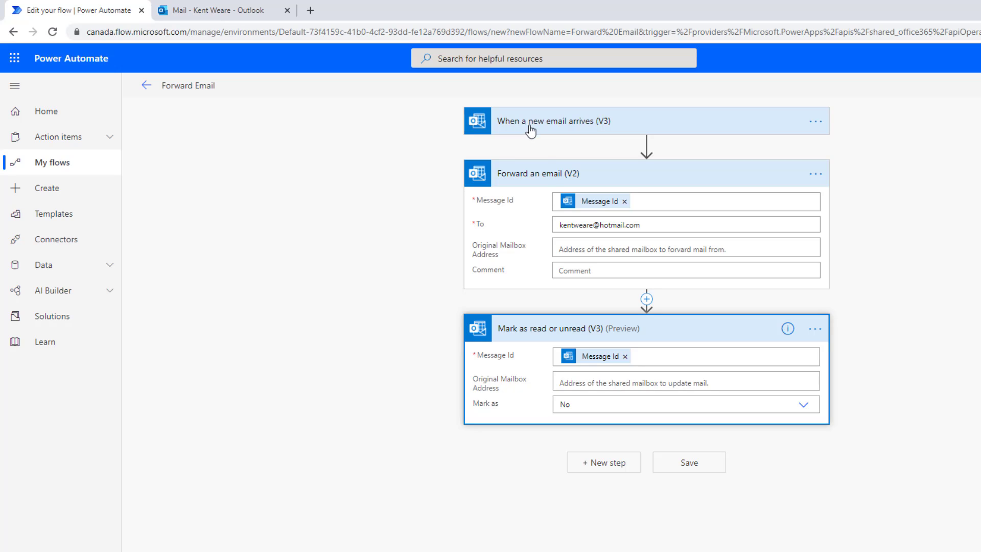
mouse_move(551, 178)
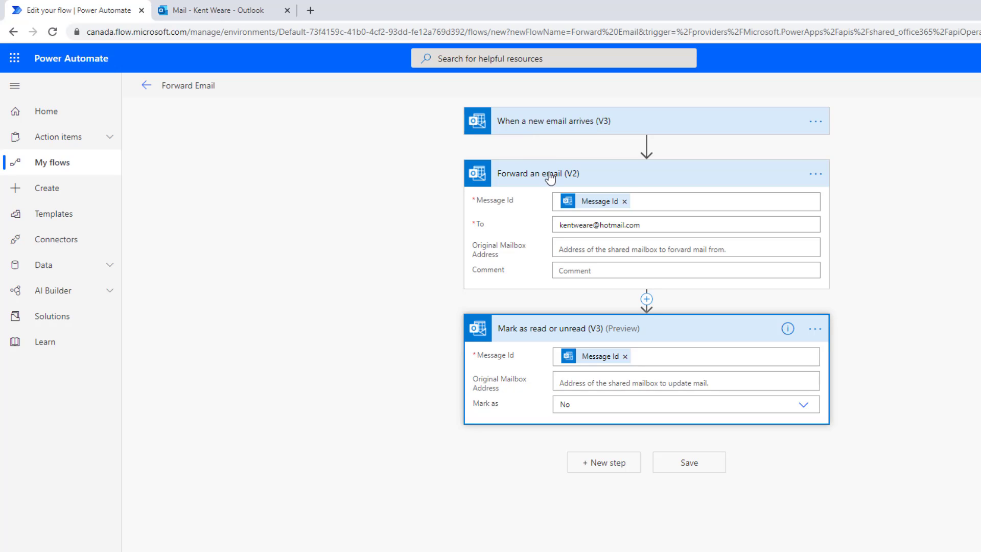
mouse_move(544, 171)
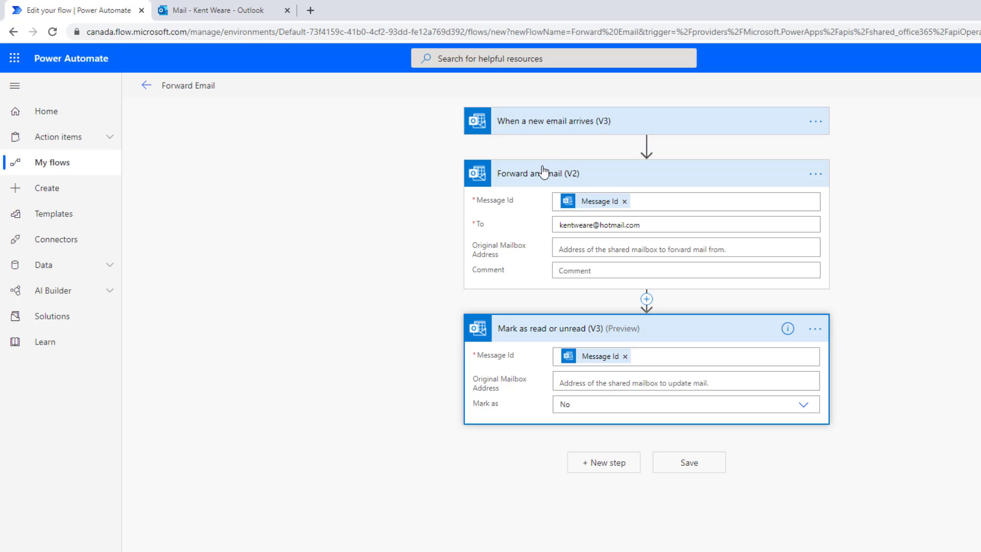
mouse_move(449, 138)
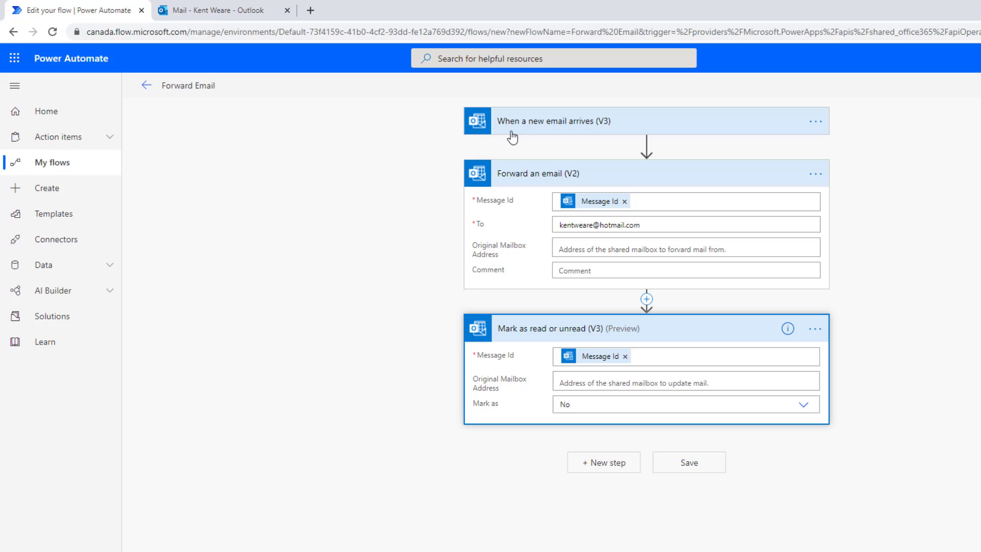
mouse_move(564, 345)
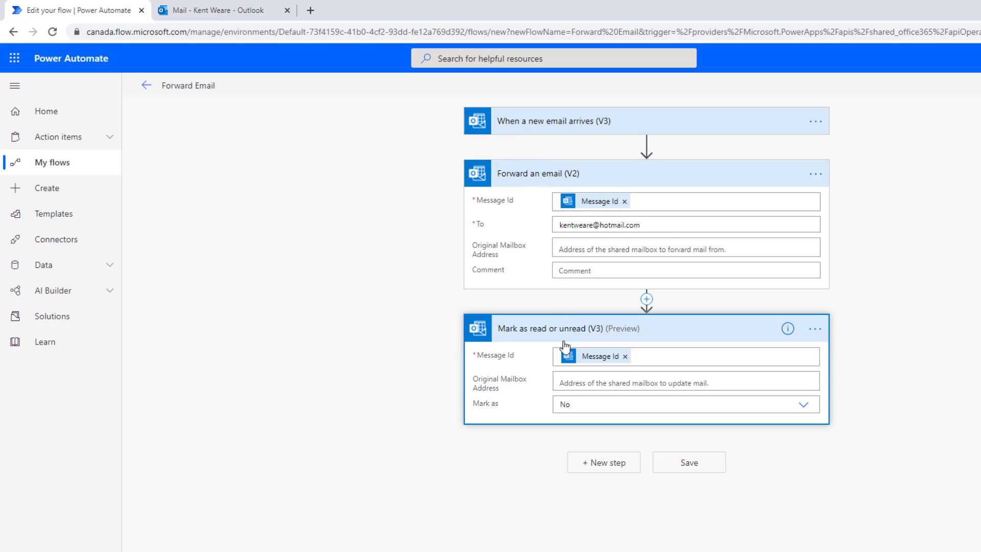
- Insert a 7-second Delay between forwarding and marking read, then save the flow
click(646, 298)
text(delay)
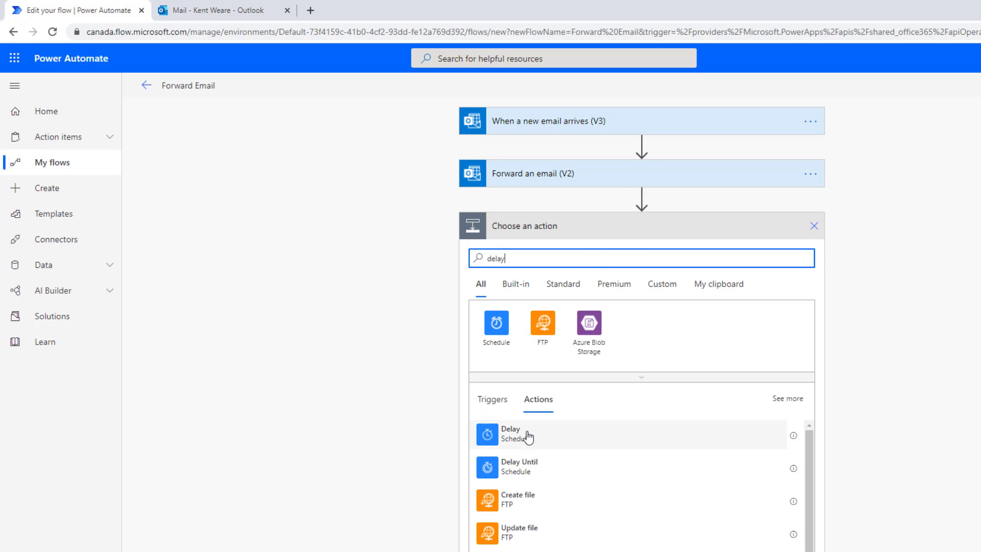
click(511, 434)
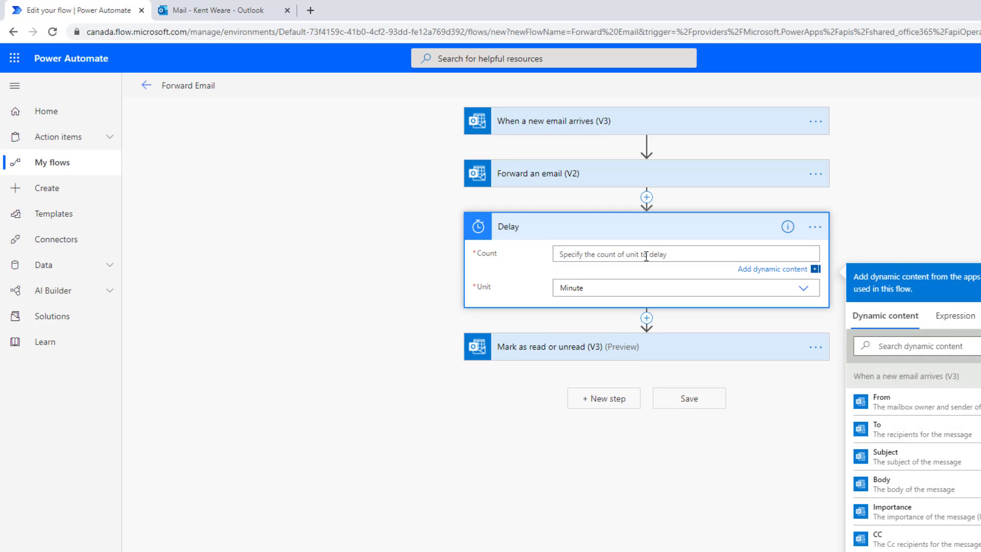
click(686, 276)
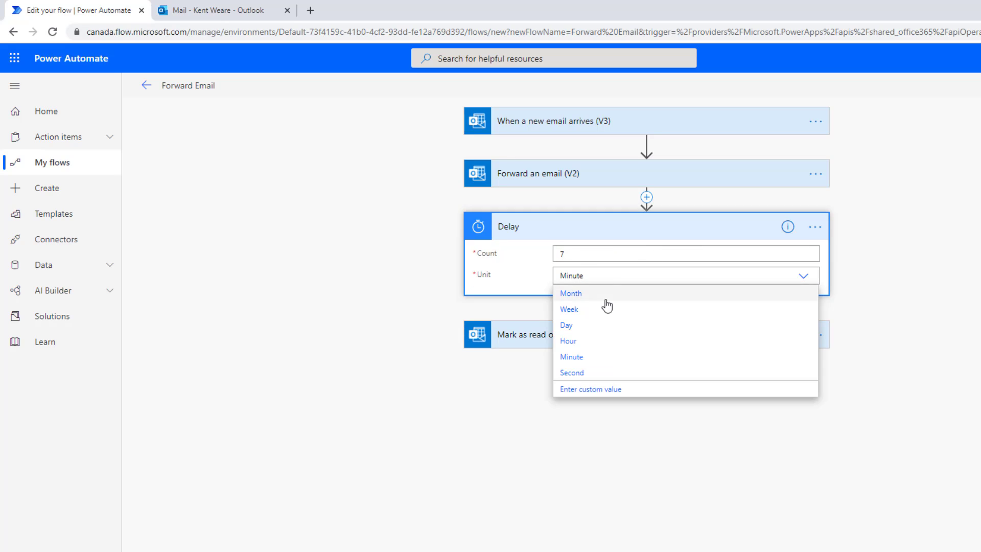
click(571, 357)
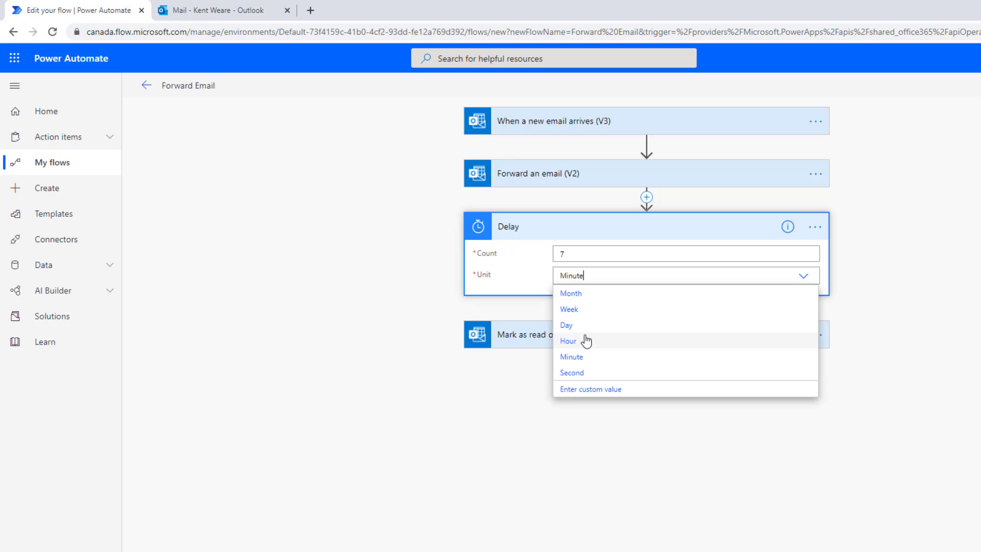
click(571, 372)
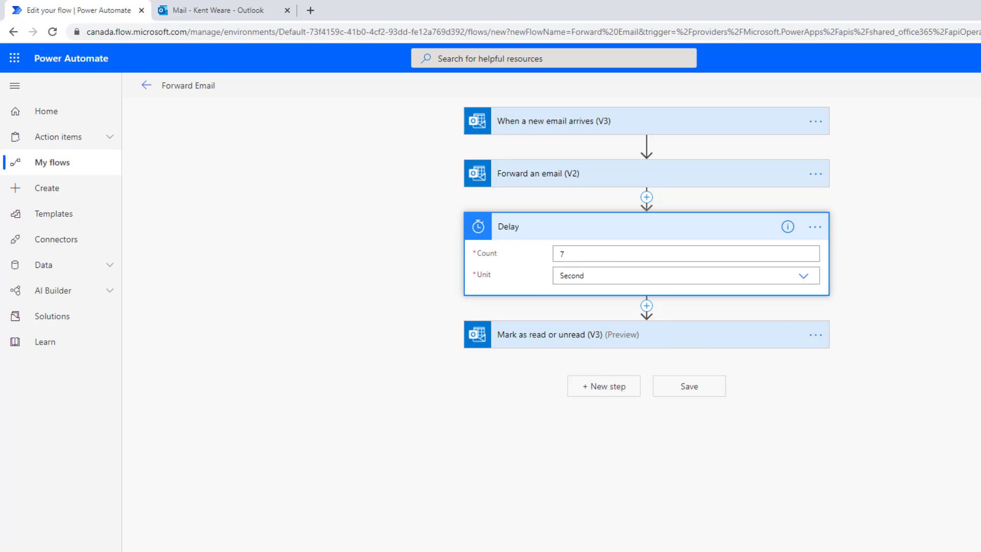
click(688, 385)
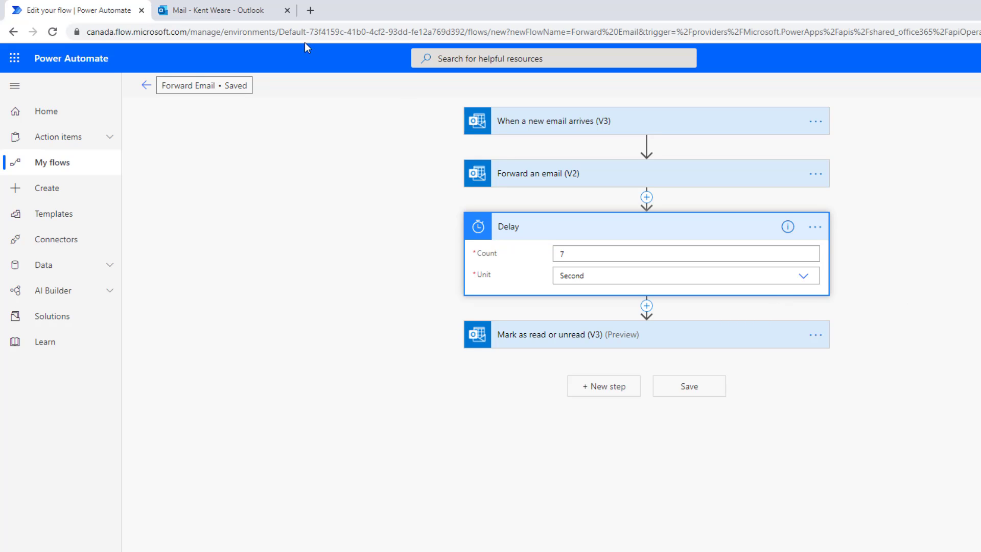
- In Outlook, send a test email with subject 'Invoice' and body 'Invoice #5'
click(216, 10)
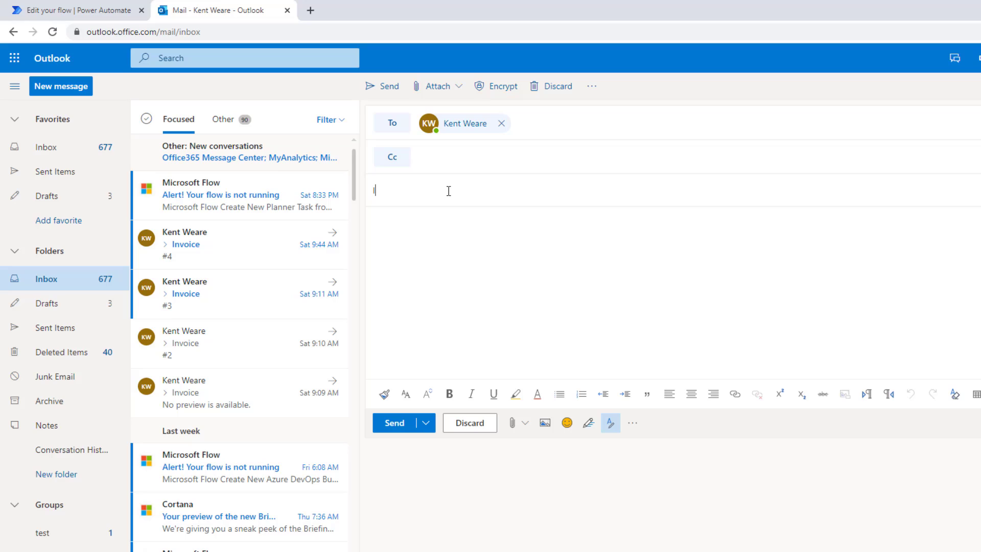
text(Invoice)
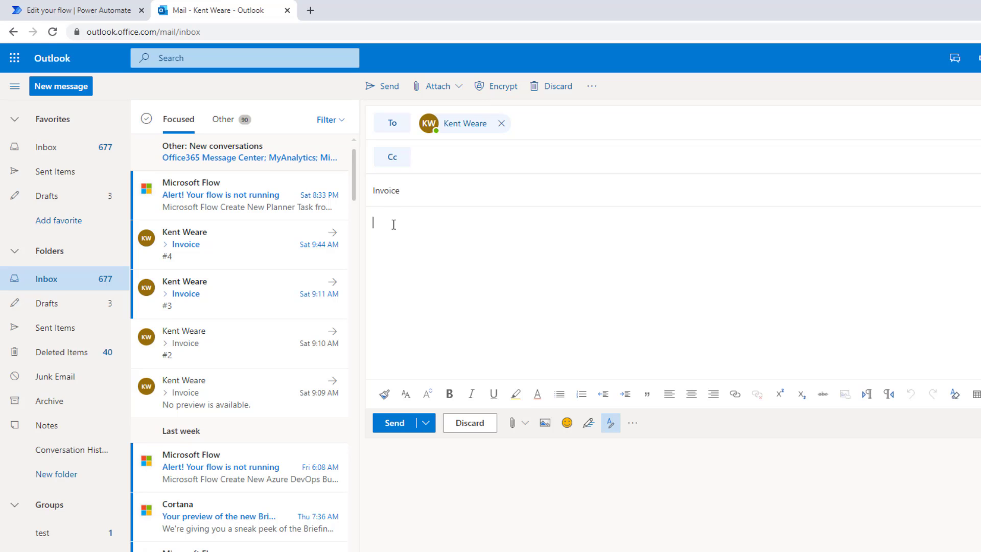
text(#)
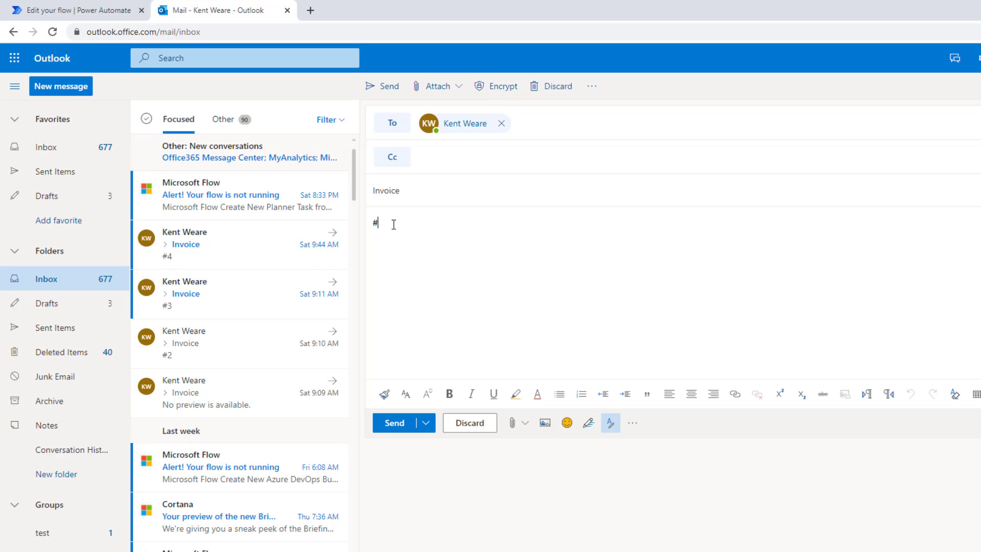
text(Invoice)
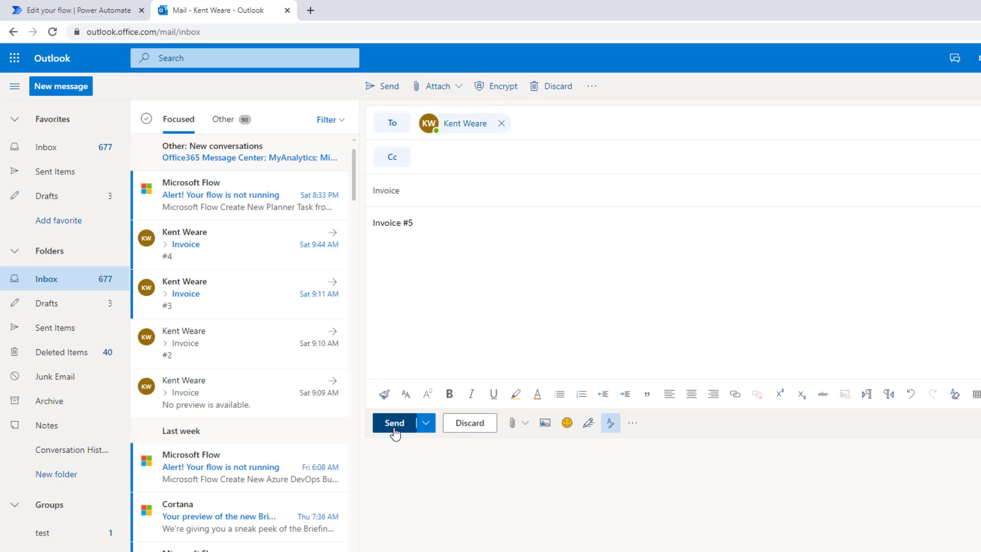
click(394, 423)
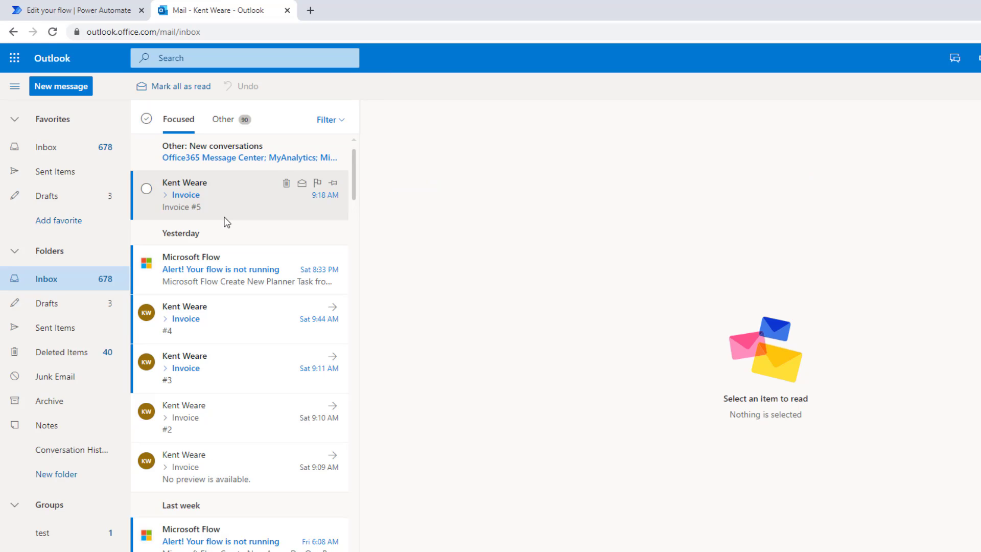
- Open the arrived Invoice #5 email and expand its conversation to see the forwarded copy
click(200, 195)
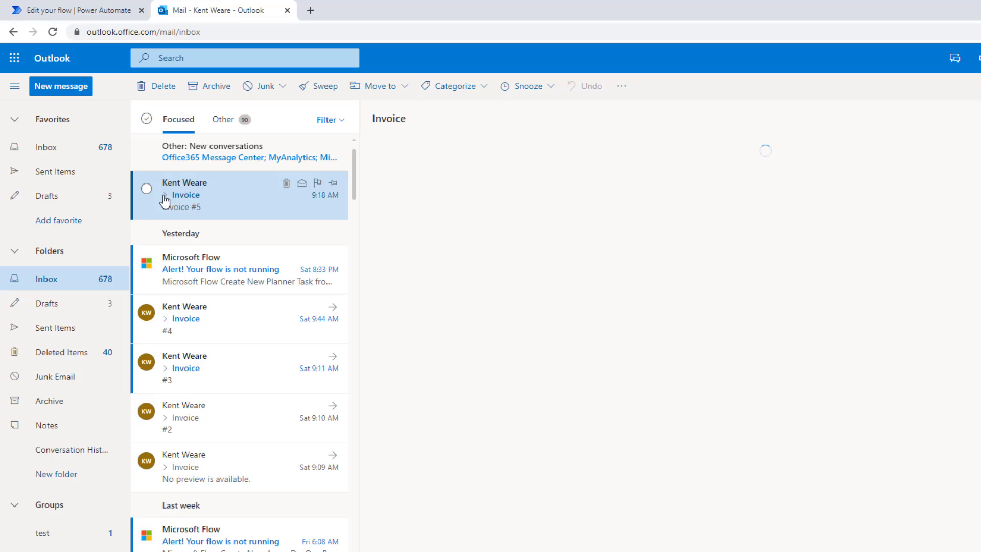
click(185, 195)
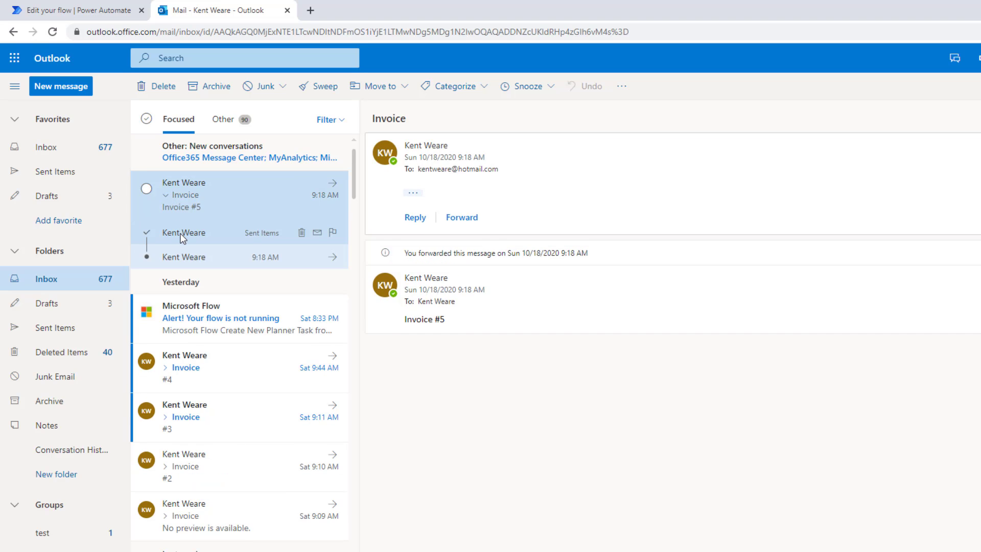
mouse_move(187, 226)
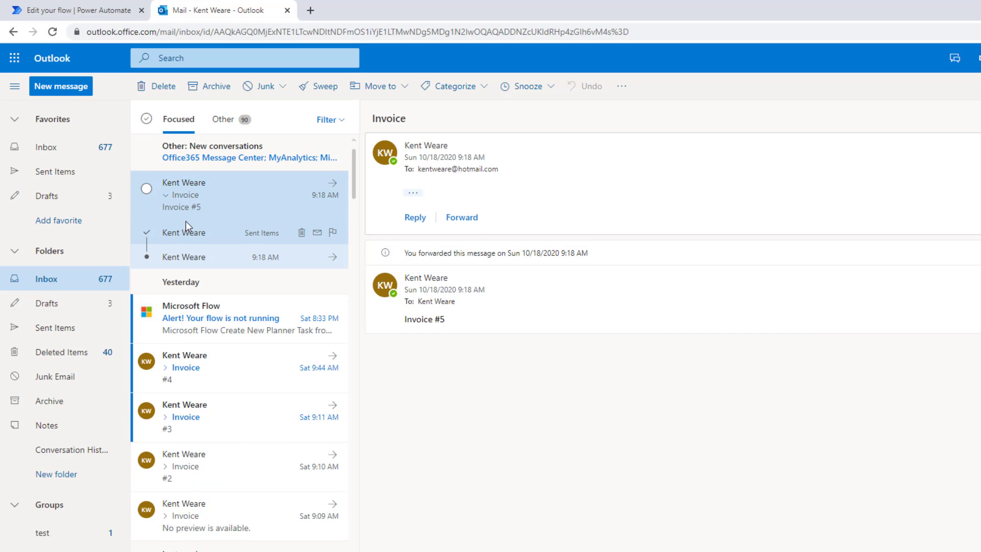